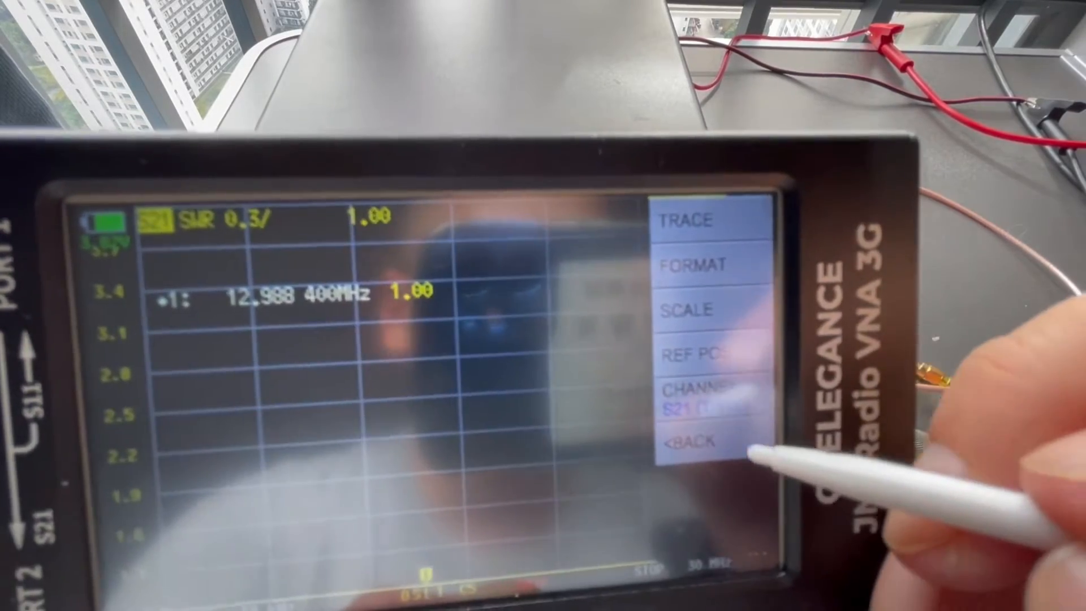
# Set the S21 trace format to LOGMAG, reading about -86.22 dB at 12.988 MHz.
pyautogui.click(701, 264)
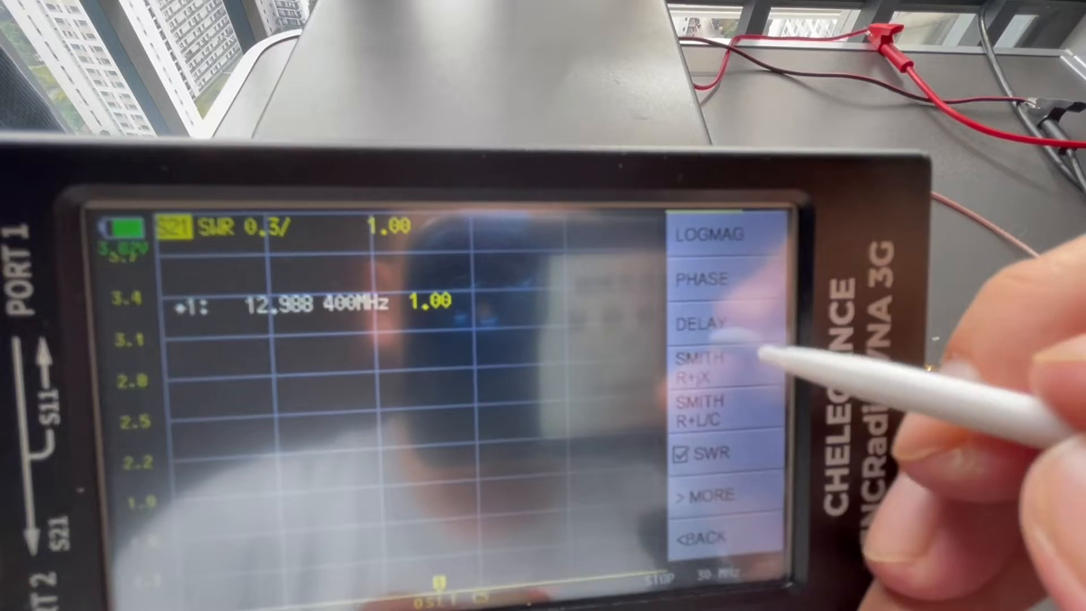
pyautogui.click(714, 232)
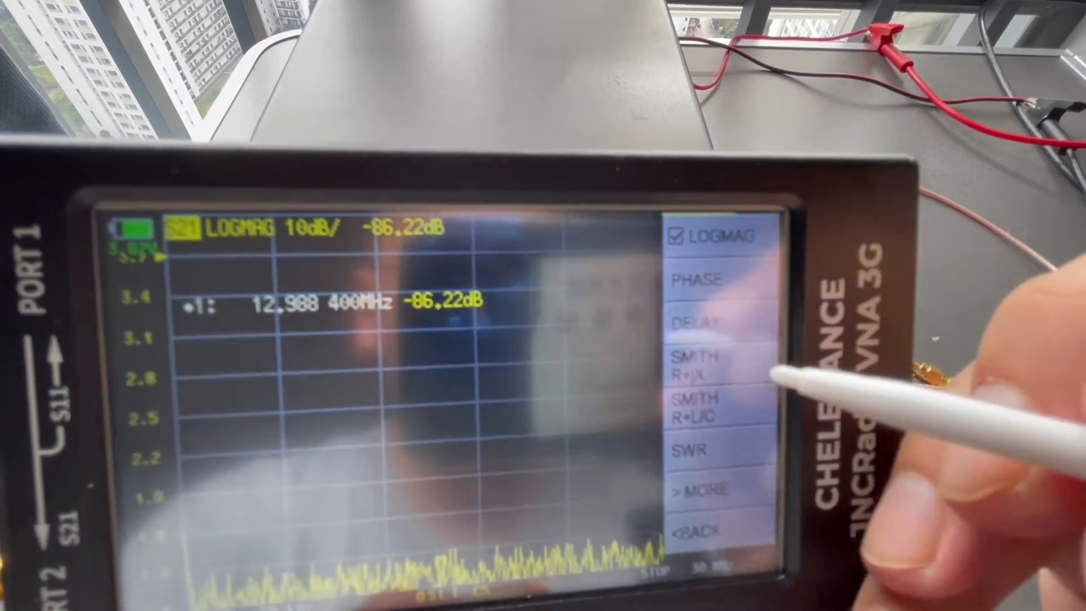